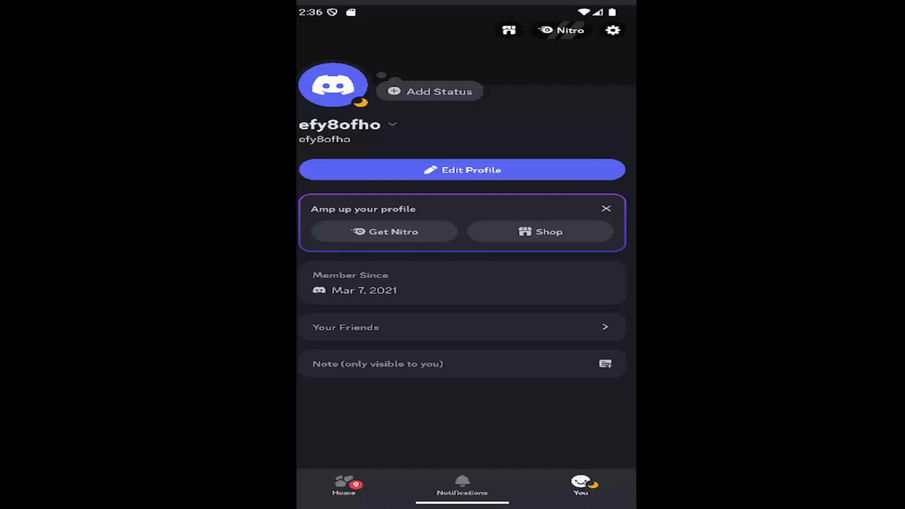
- Go from the You profile screen into the Account settings page
click(612, 30)
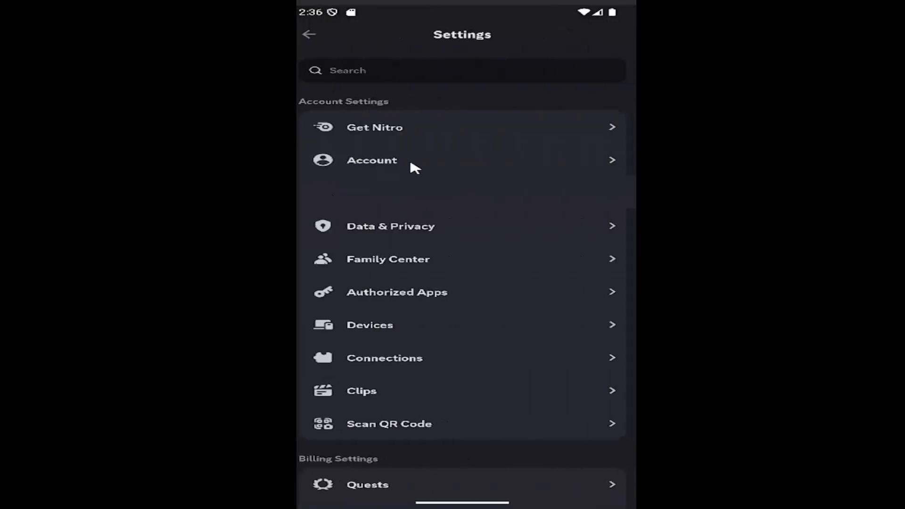
click(372, 161)
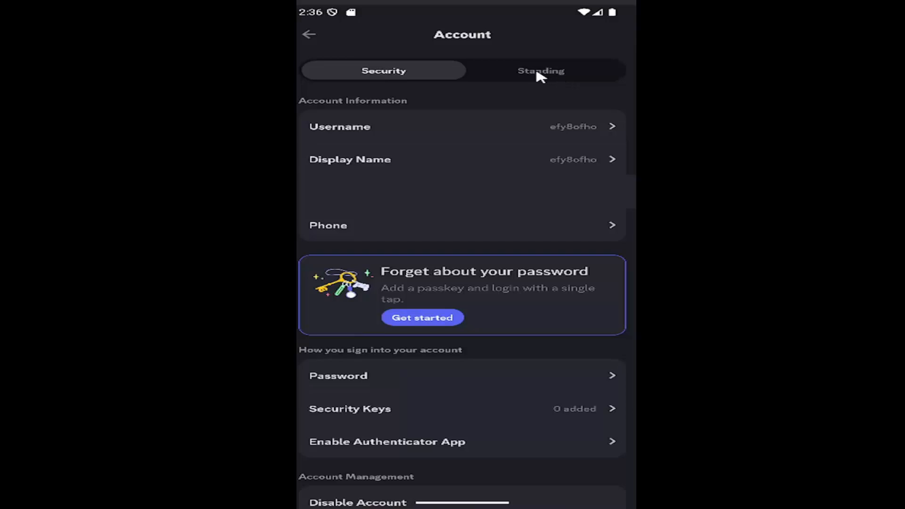
mouse_move(546, 78)
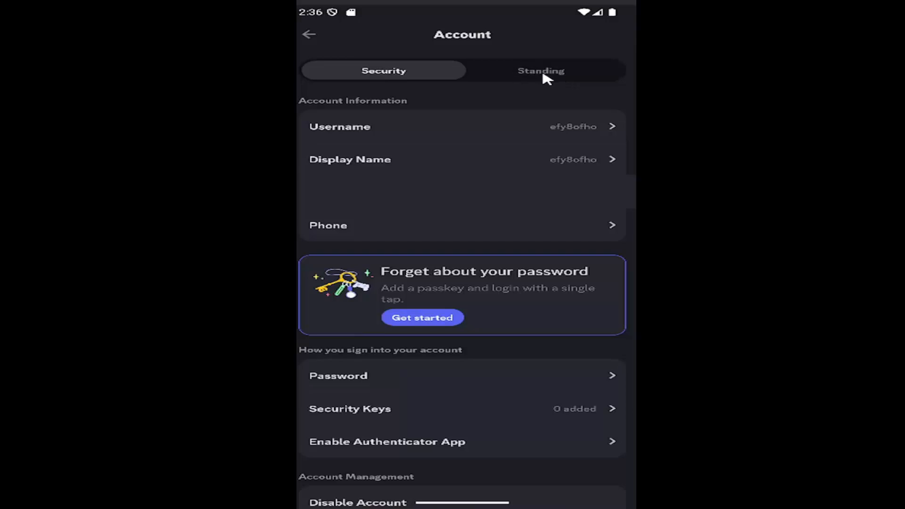
- Switch to the Standing view, which reports 'Your account is all good'
click(540, 71)
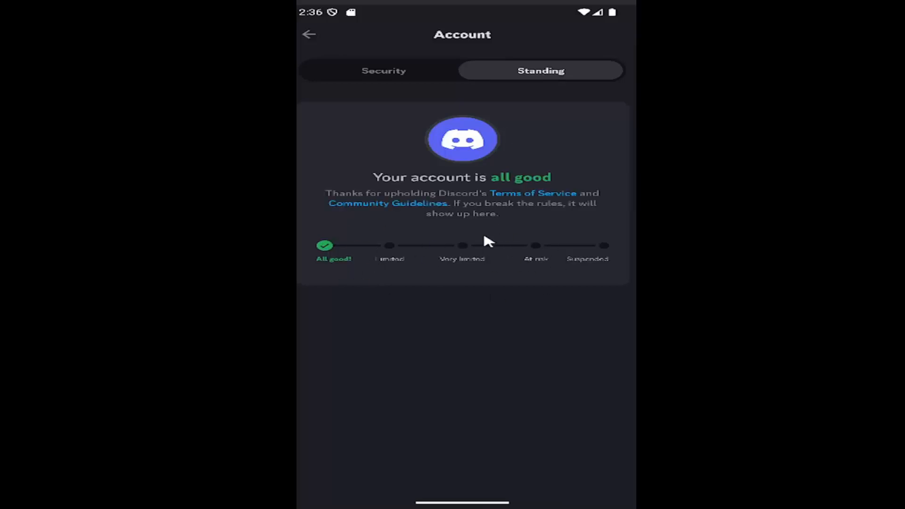
mouse_move(449, 305)
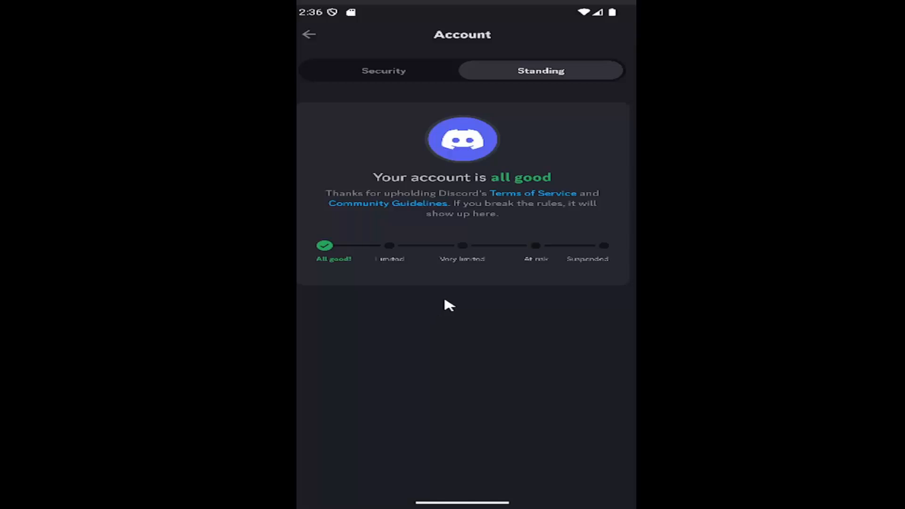